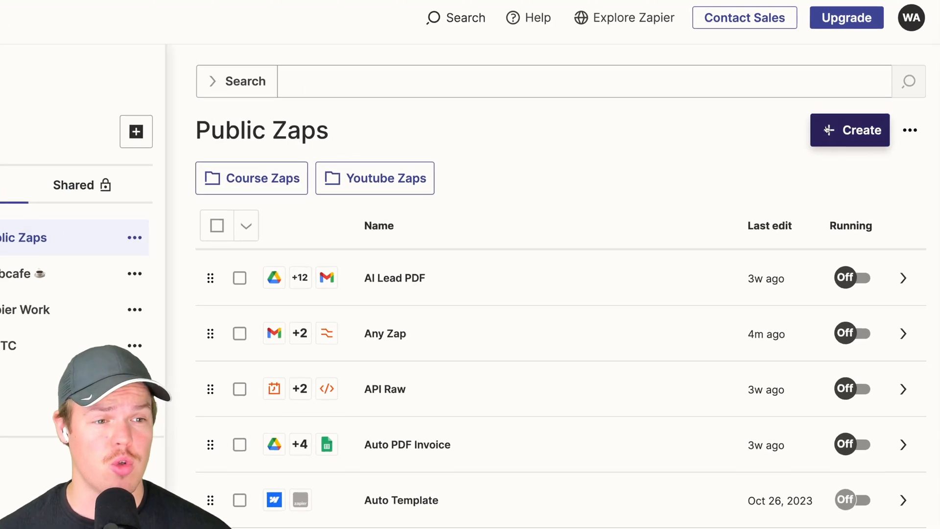
Step: Start a new Zap with Schedule by Zapier as its trigger app
{"action": "left_click", "coordinate": [849, 131]}
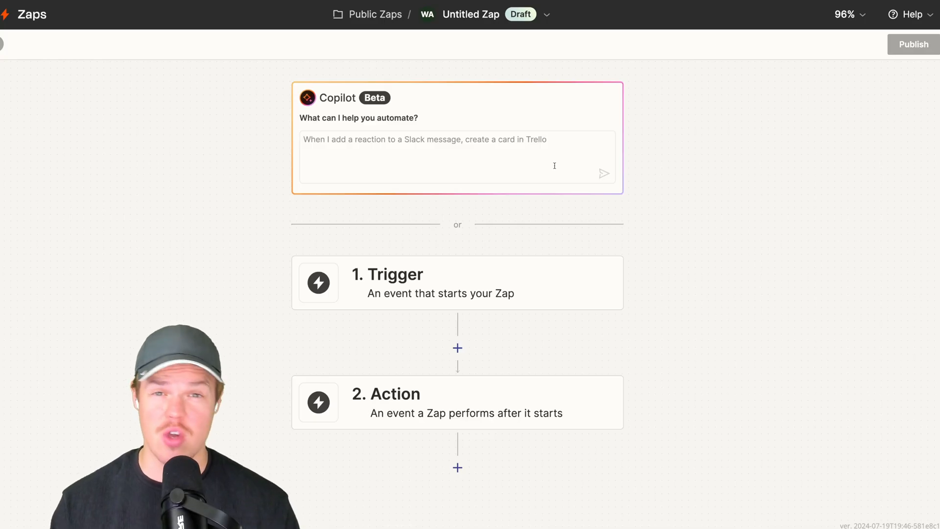
{"action": "scroll", "scroll_direction": "down", "scroll_amount": 3}
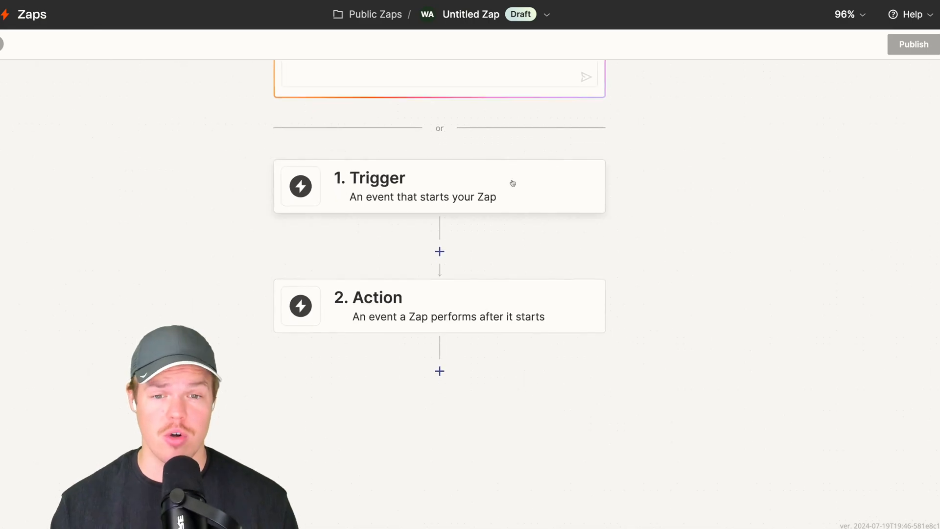
{"action": "left_click", "coordinate": [420, 186]}
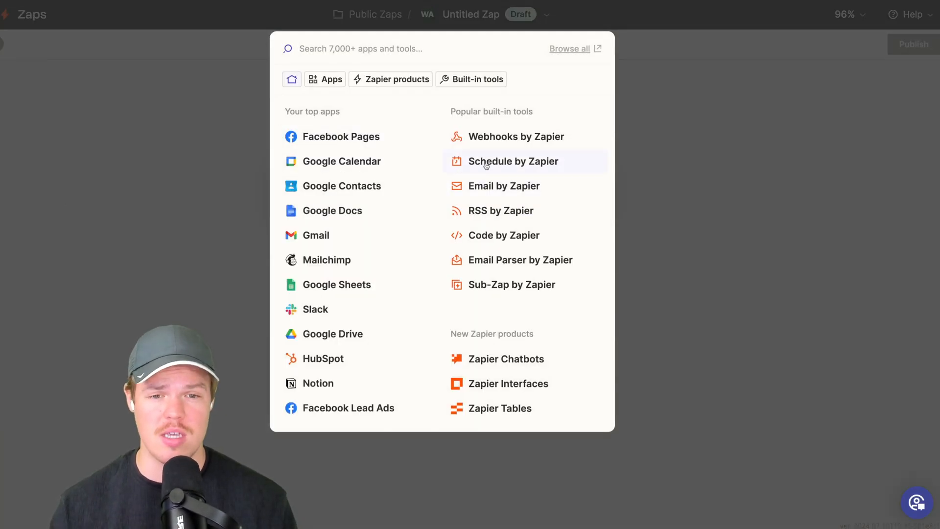
{"action": "left_click", "coordinate": [514, 161]}
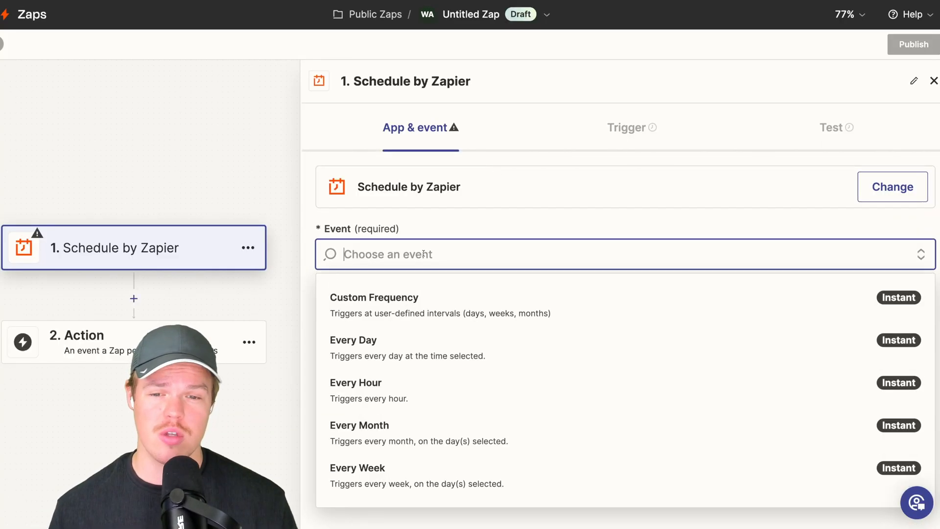
Step: Set the schedule to Every Day and run the trigger test
{"action": "left_click", "coordinate": [353, 340]}
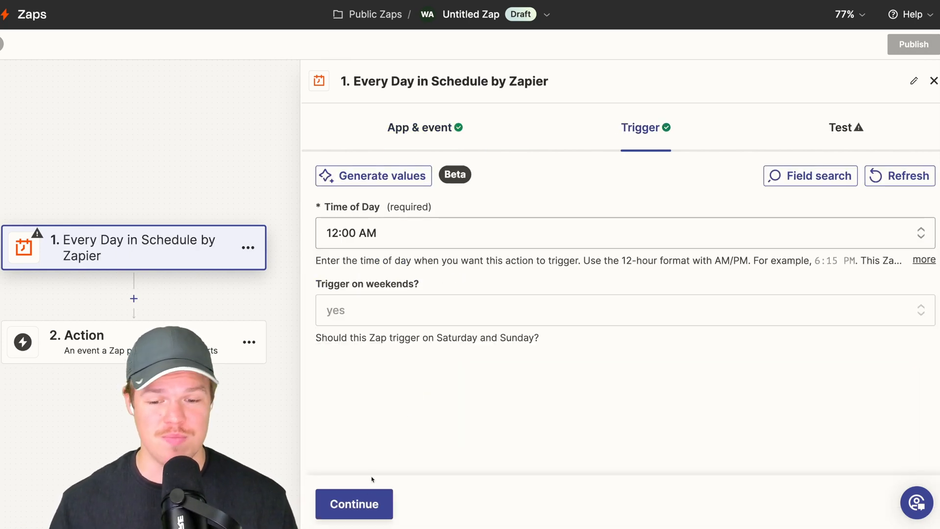
{"action": "left_click", "coordinate": [353, 504]}
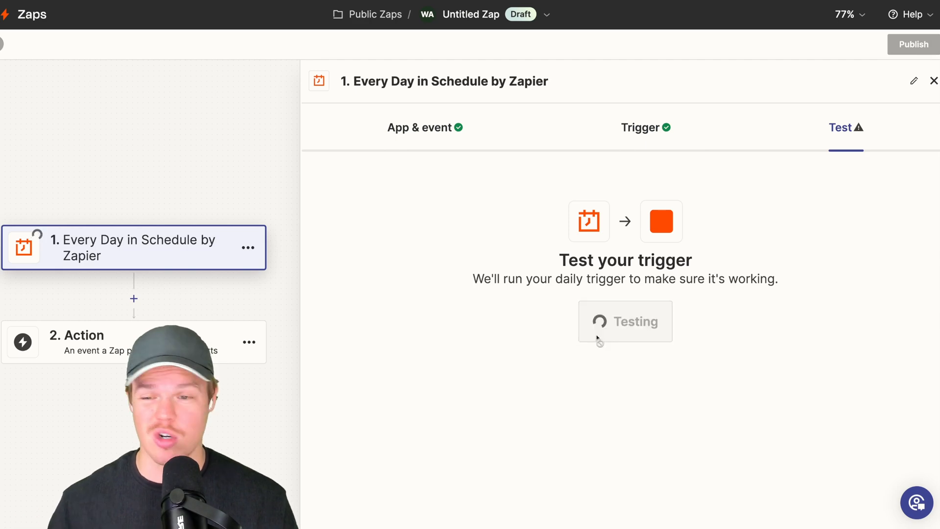
{"action": "left_click", "coordinate": [624, 321]}
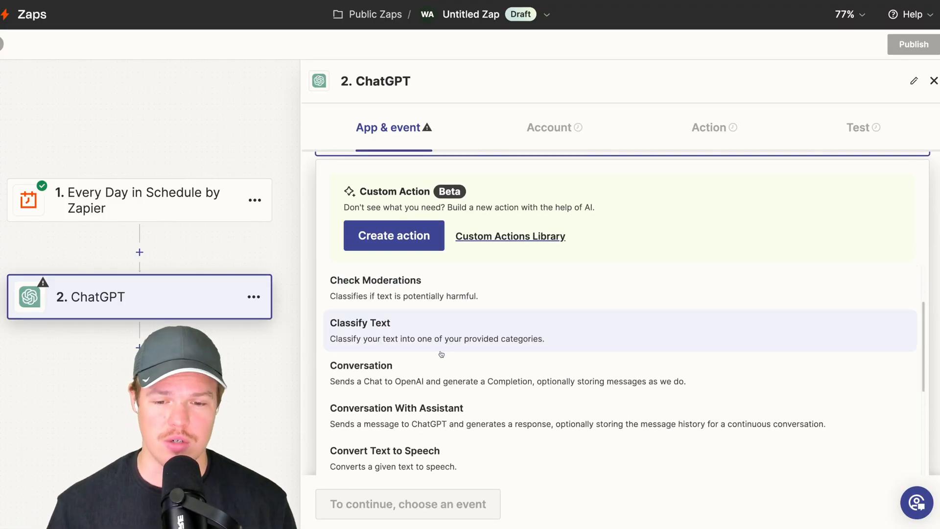
Step: Choose the Conversation event for the ChatGPT action step
{"action": "left_click", "coordinate": [361, 365]}
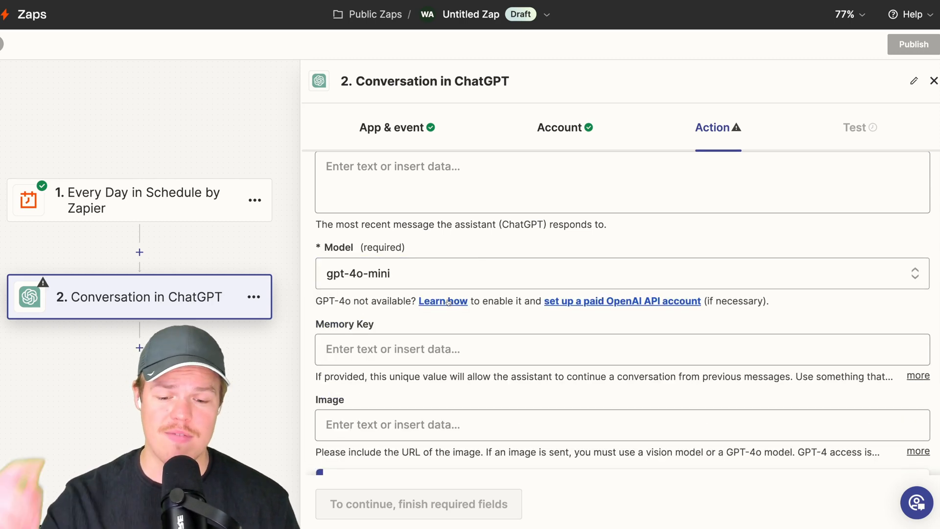
Step: Select the connected ChatGPT account for the step
{"action": "left_click", "coordinate": [443, 301]}
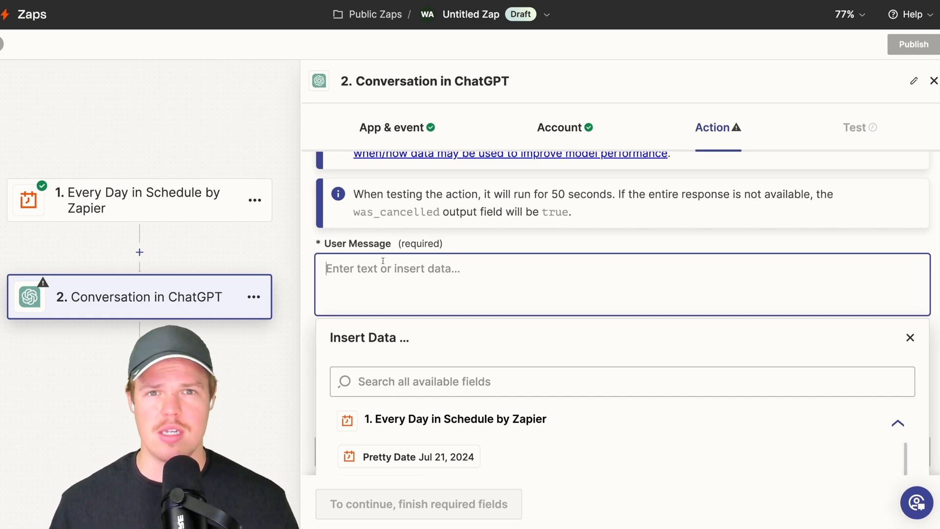
{"action": "scroll", "scroll_direction": "down", "scroll_amount": 3}
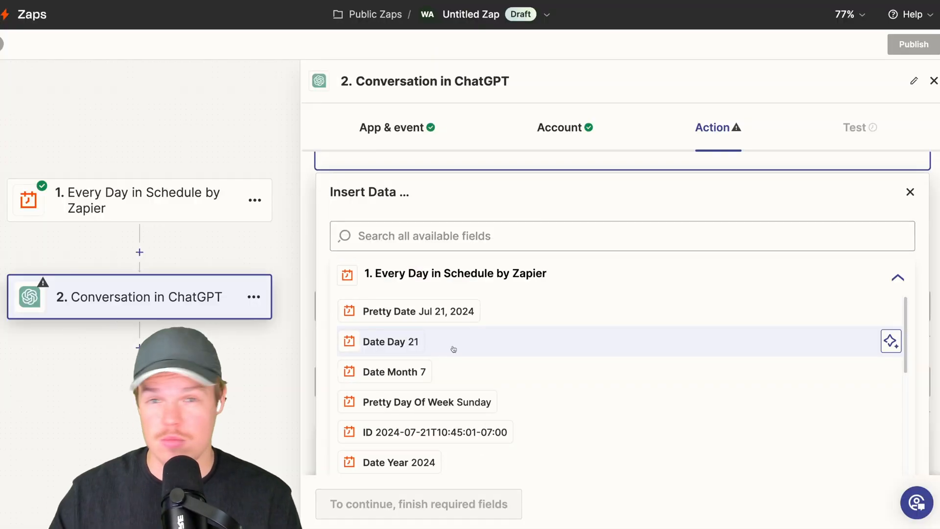
{"action": "scroll", "scroll_direction": "down", "scroll_amount": 3}
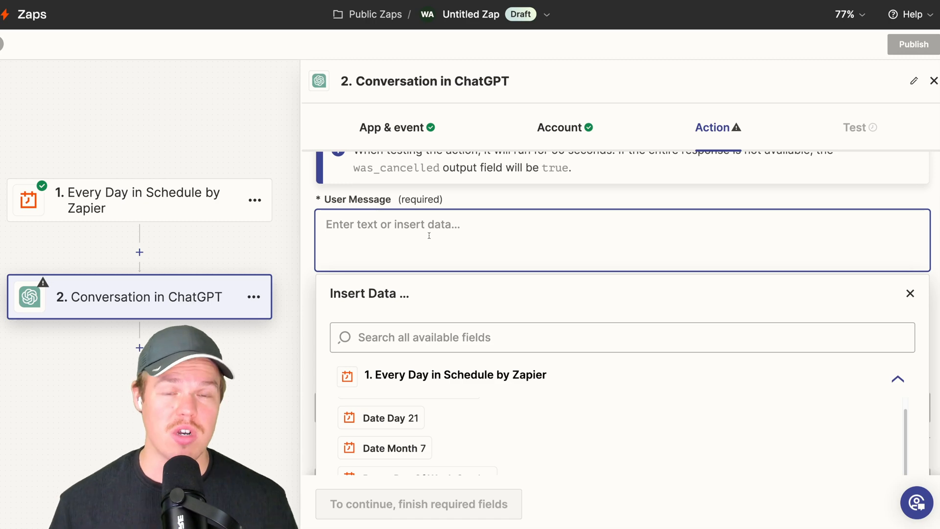
Step: Write the Context line: you are a calendar, given a date, return the next day
{"action": "type", "text": "Context:"}
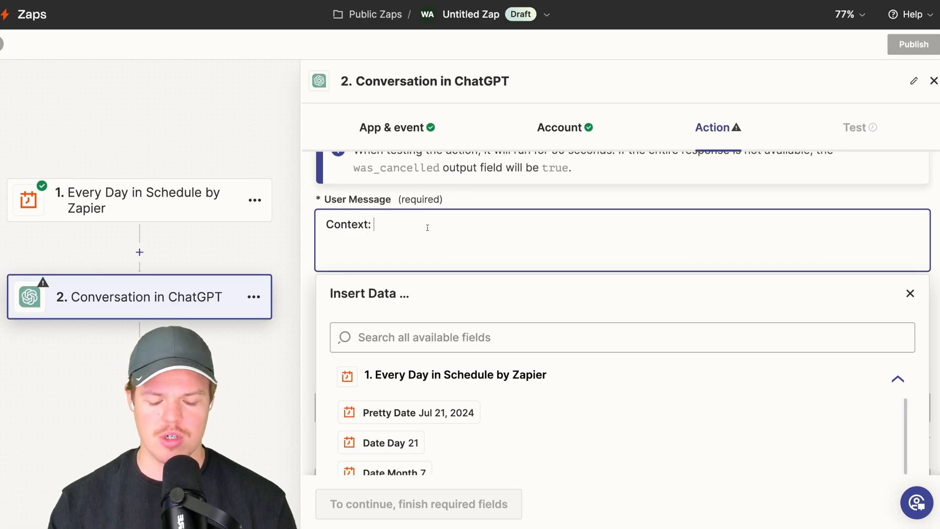
{"action": "type", "text": "You are a calendar,"}
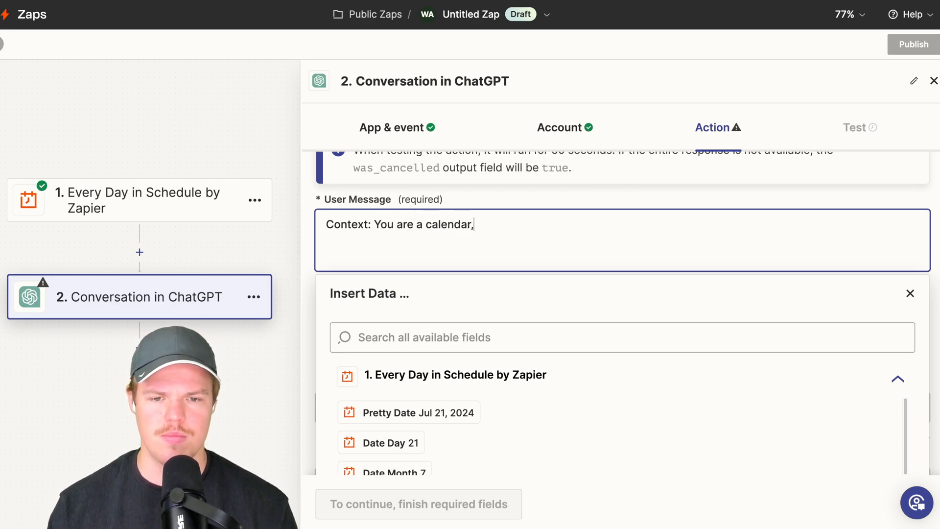
{"action": "type", "text": "and I provide you with a date and"}
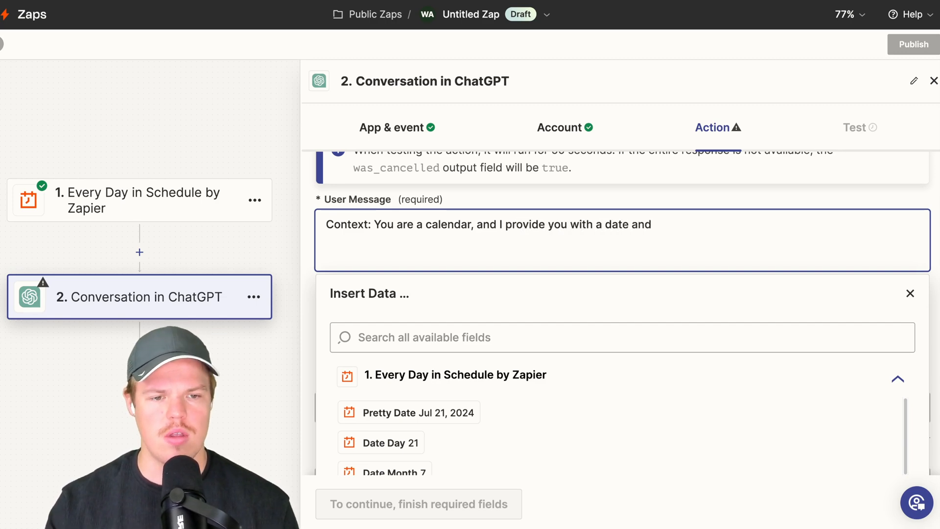
{"action": "type", "text": "you give me"}
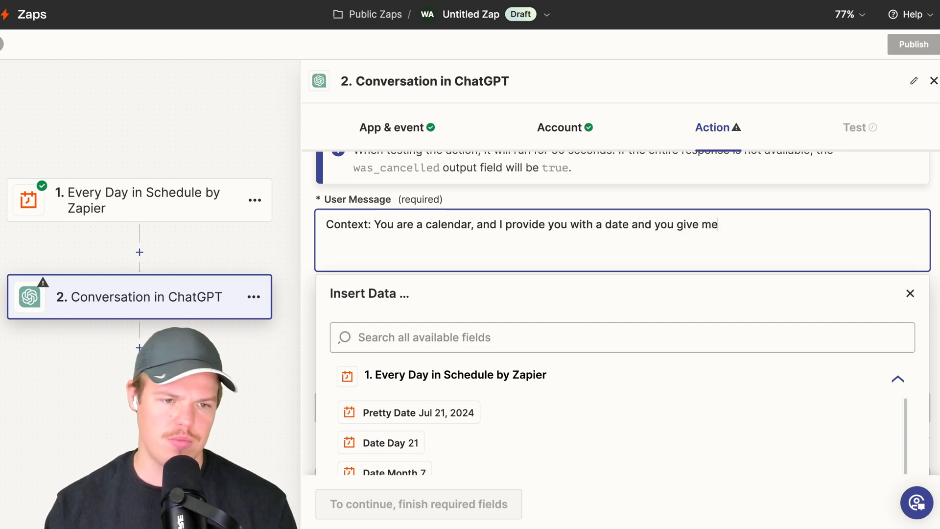
{"action": "type", "text": "the output of the next day"}
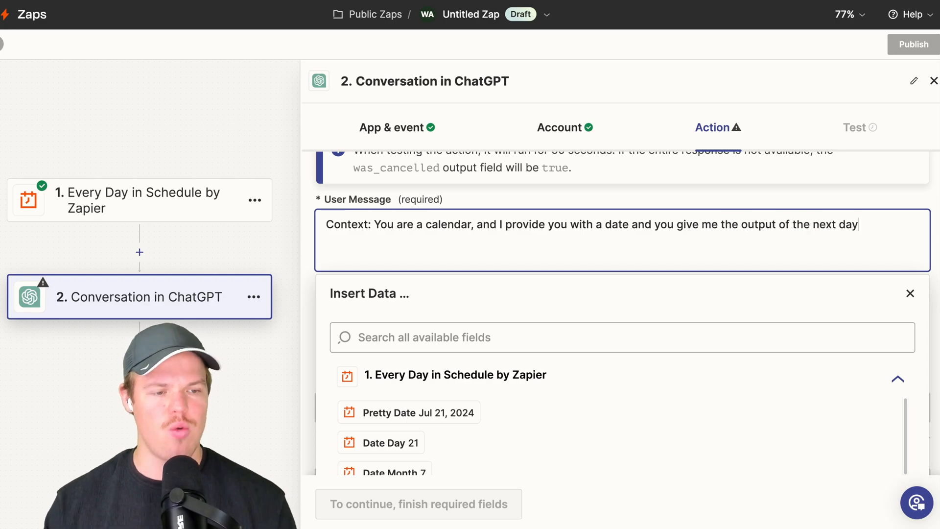
{"action": "type", "text": "."}
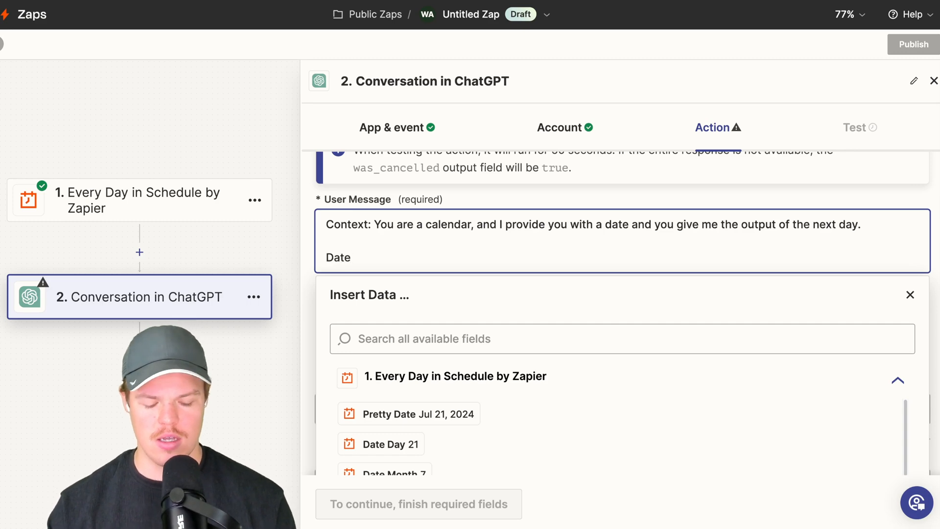
Step: Add ': ()' to the Date line and insert the trigger's Pretty Date inside the parentheses
{"action": "type", "text": ": ()"}
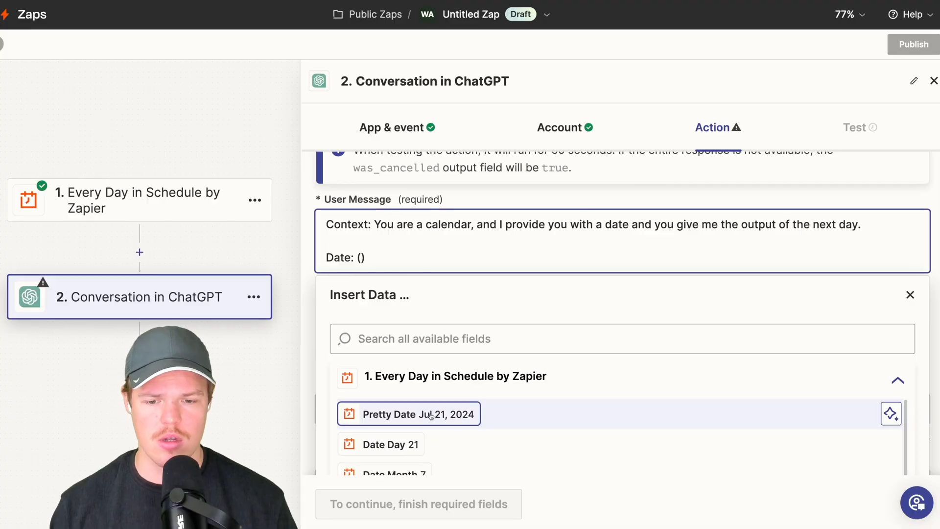
{"action": "left_click", "coordinate": [409, 413]}
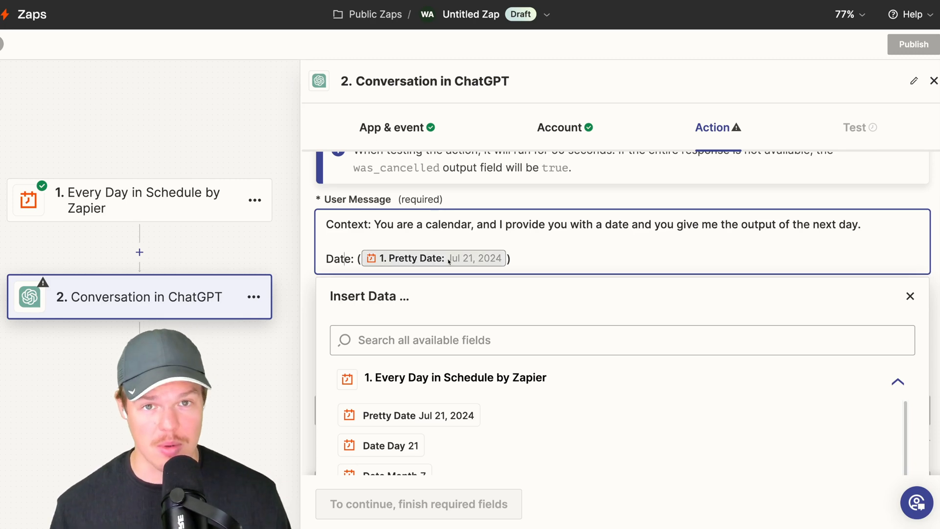
{"action": "mouse_move", "coordinate": [461, 257]}
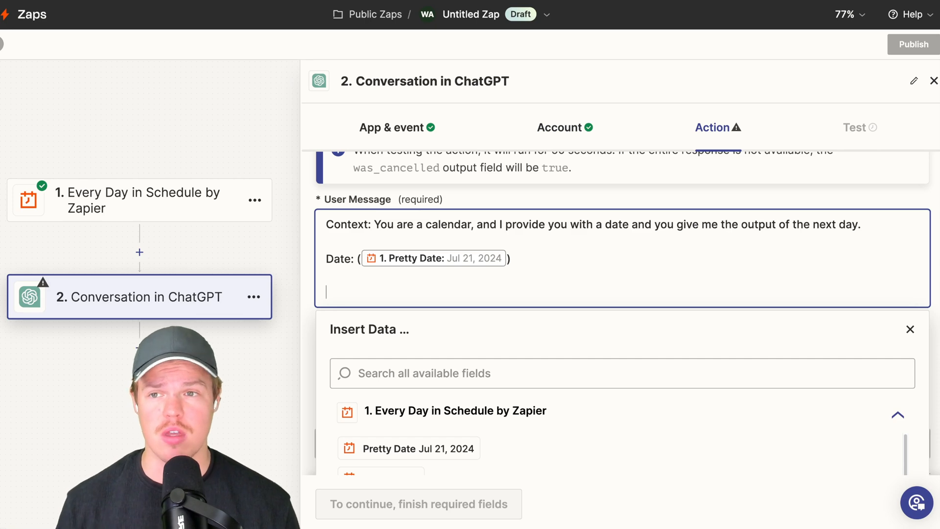
Step: Write the Parameter line stating output should be MM/DD/YYYY
{"action": "type", "text": "P"}
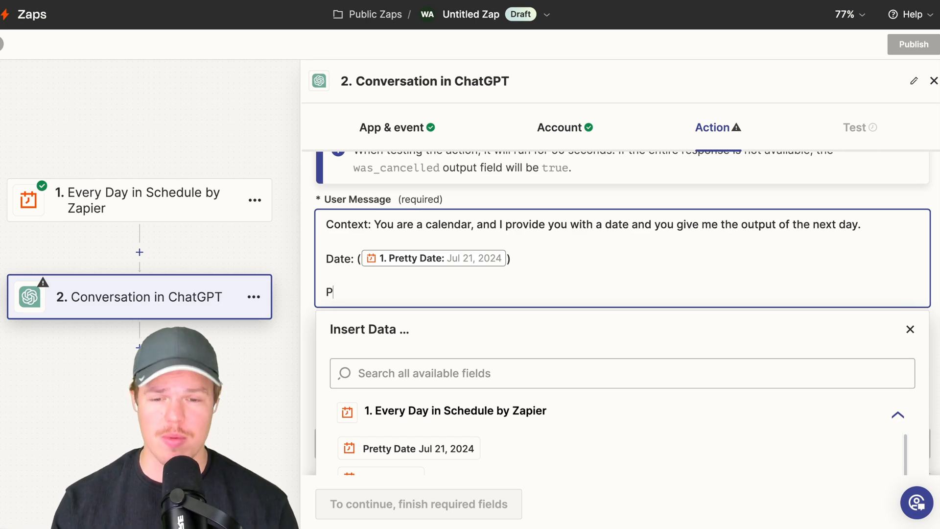
{"action": "type", "text": "arameter:"}
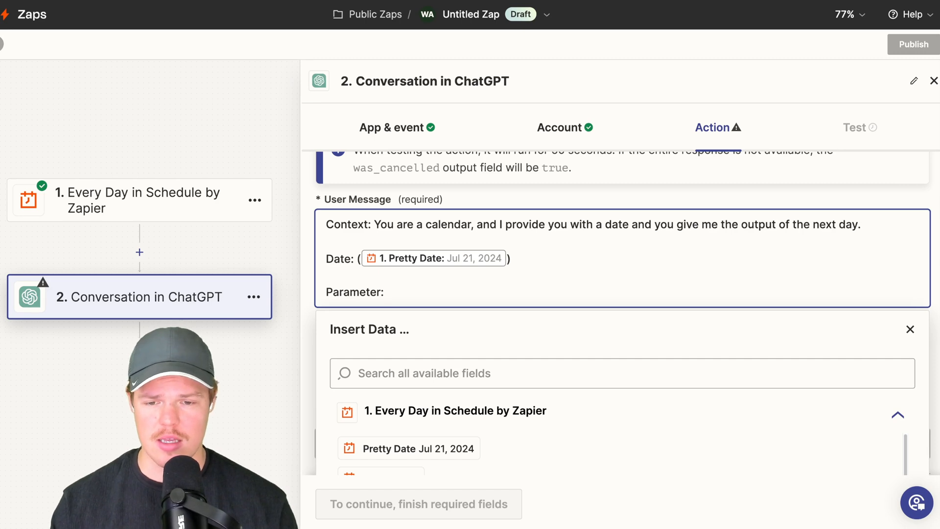
{"action": "type", "text": "ouput should n"}
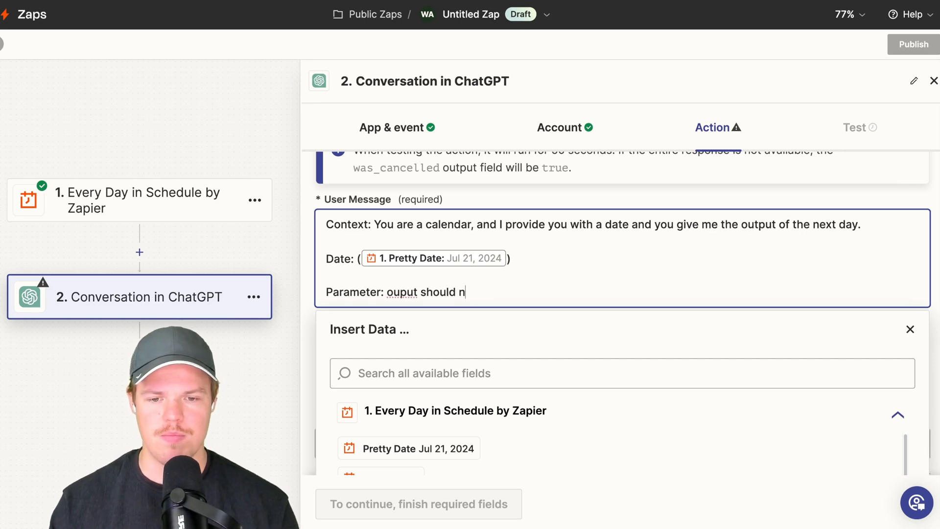
{"action": "type", "text": "be MM"}
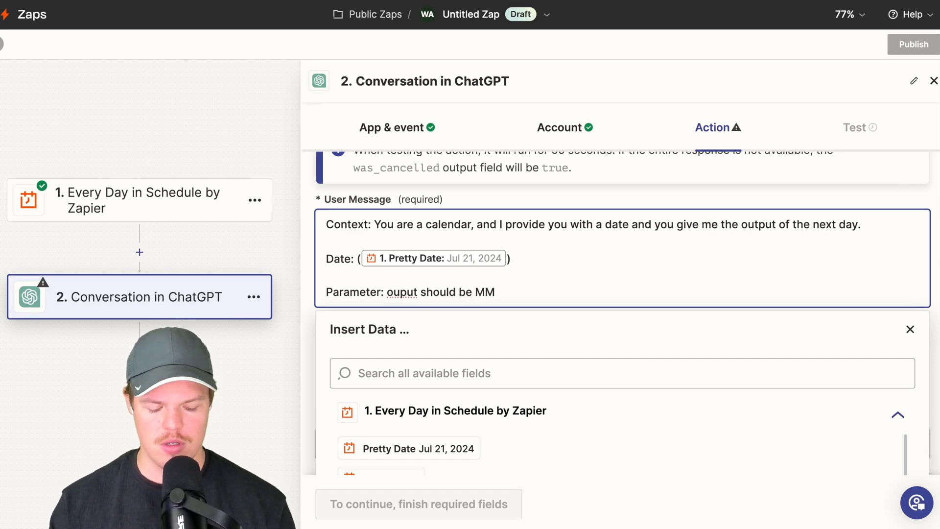
{"action": "type", "text": "/DD/"}
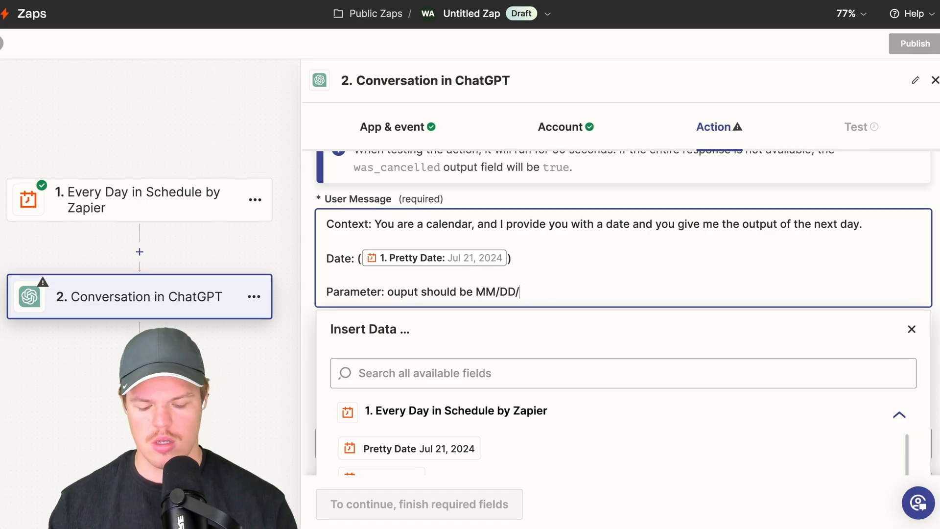
{"action": "type", "text": "YYYY"}
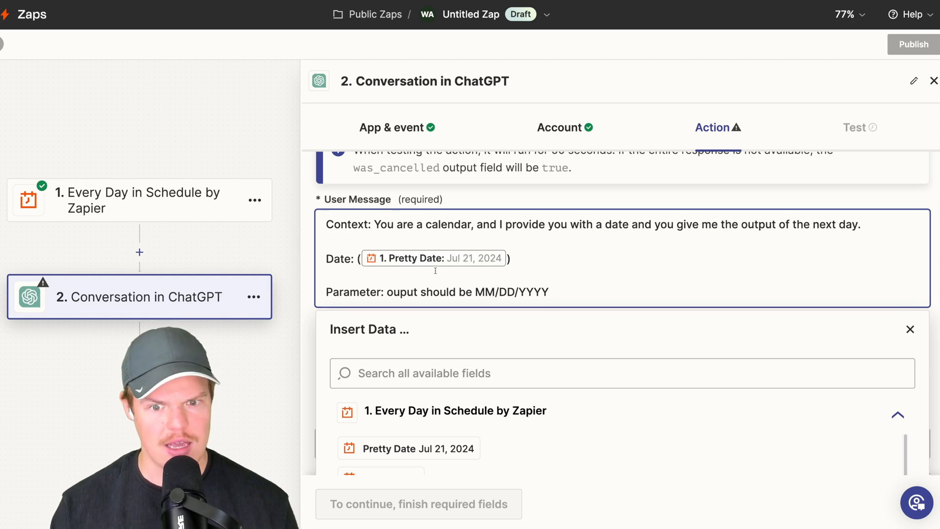
{"action": "type", "text": "."}
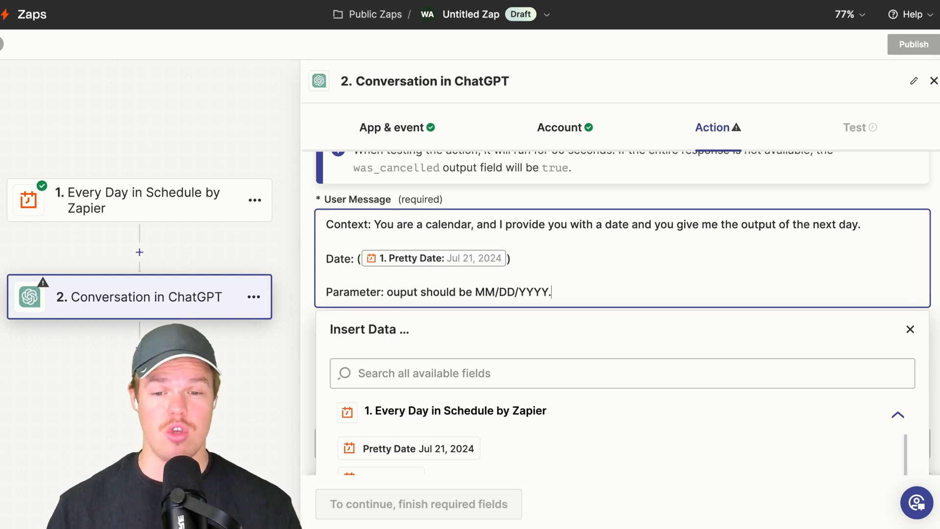
Step: Append a draft note: max of 4 sentences, output the subject line then the body
{"action": "type", "text": "max of"}
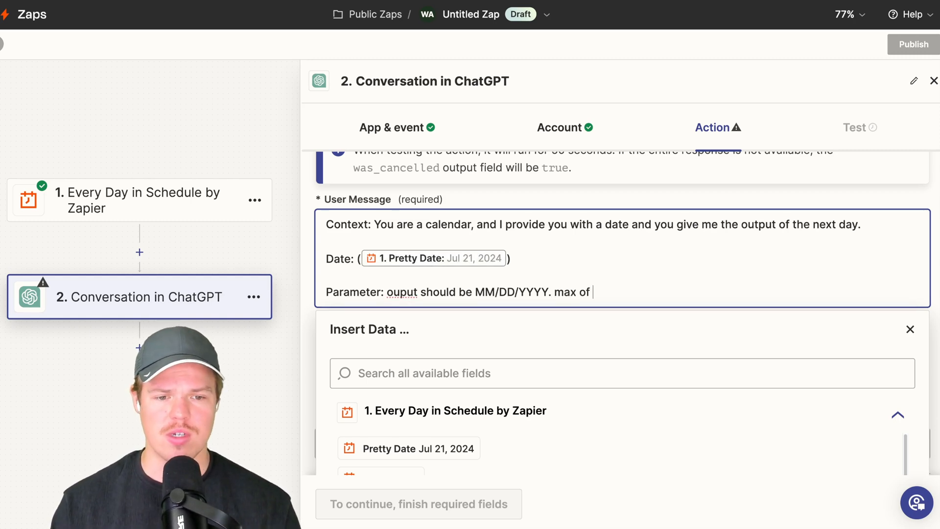
{"action": "type", "text": "4 sente"}
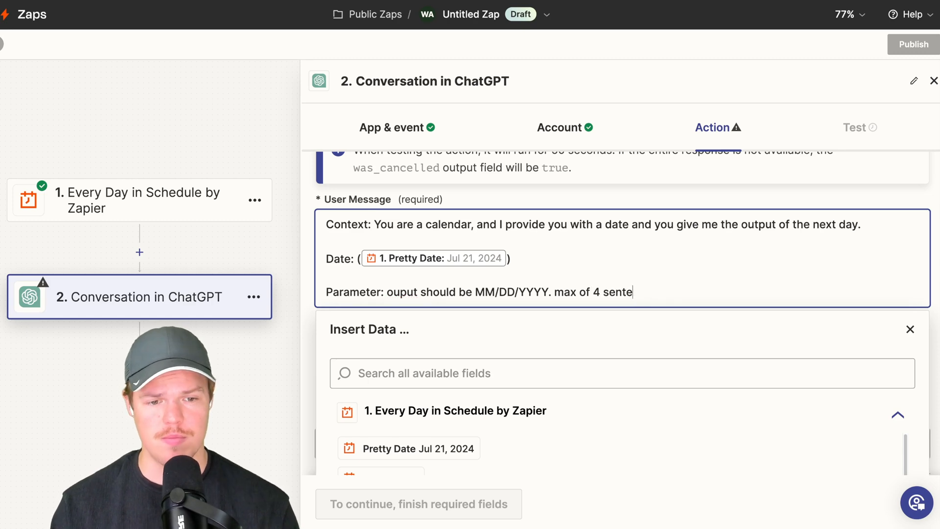
{"action": "type", "text": "nces, output the subject line"}
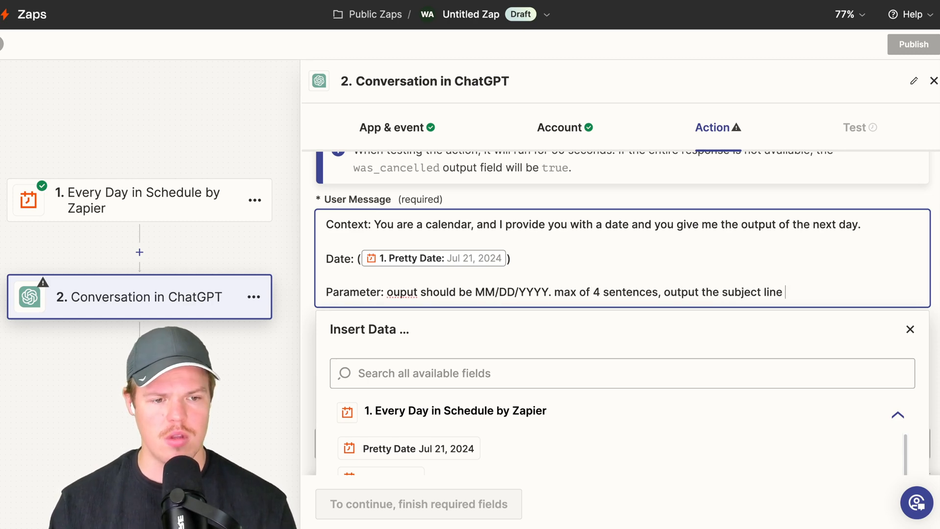
{"action": "type", "text": "and then the bod"}
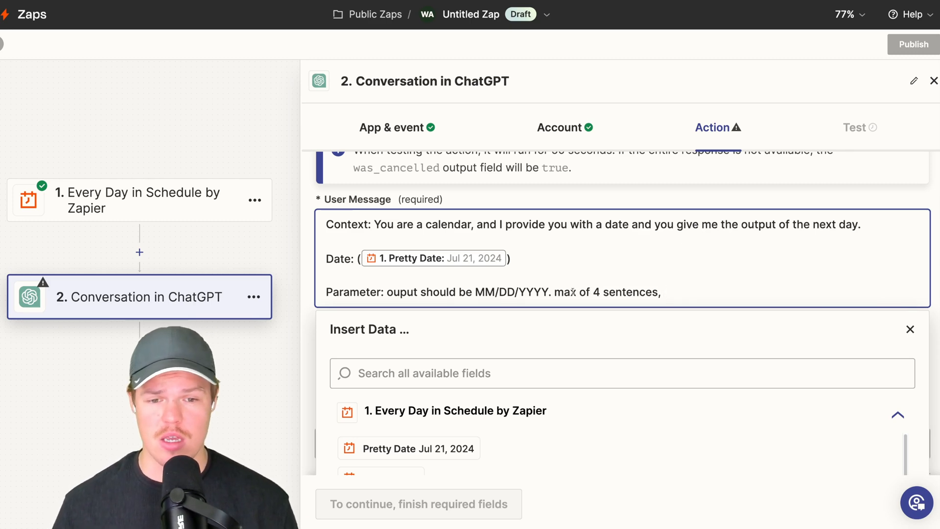
Step: Remove the trailing instructions and start a Format line reading HTML OUTPUT
{"action": "key", "text": "Backspace"}
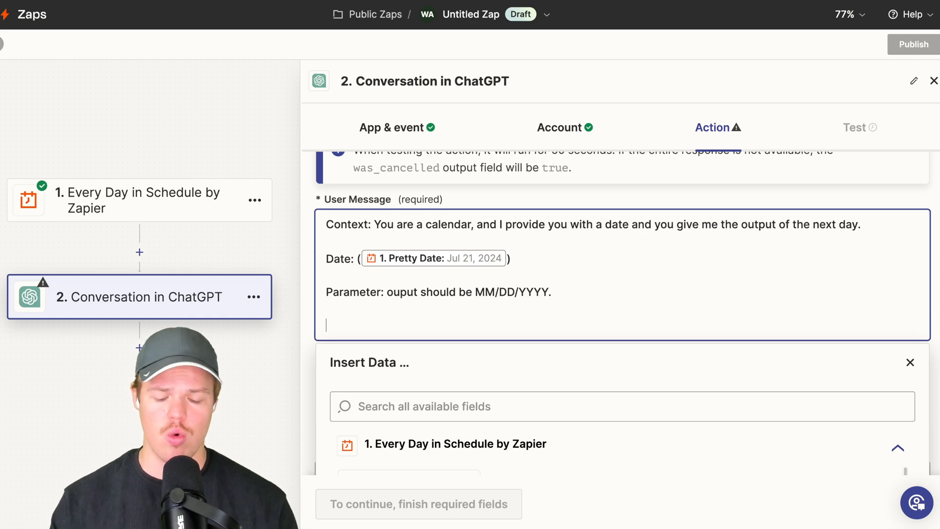
{"action": "type", "text": "Fom"}
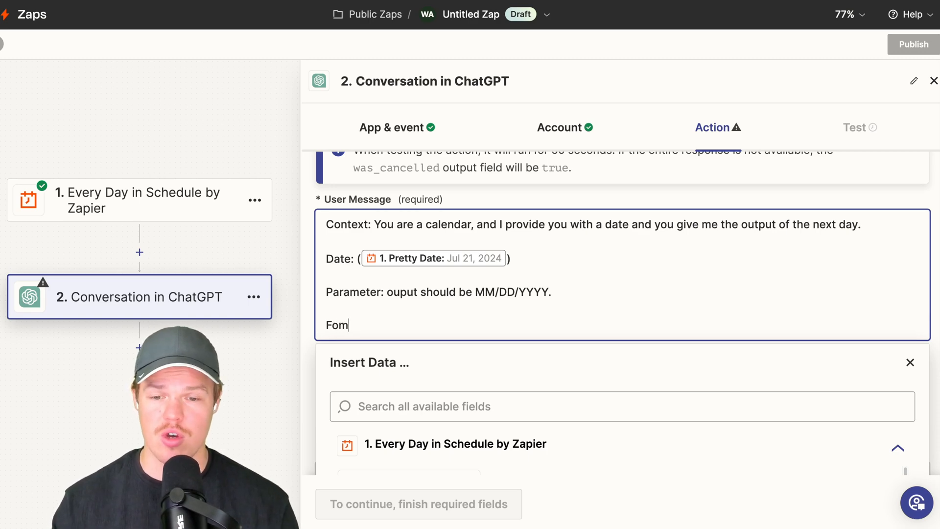
{"action": "type", "text": "Format:"}
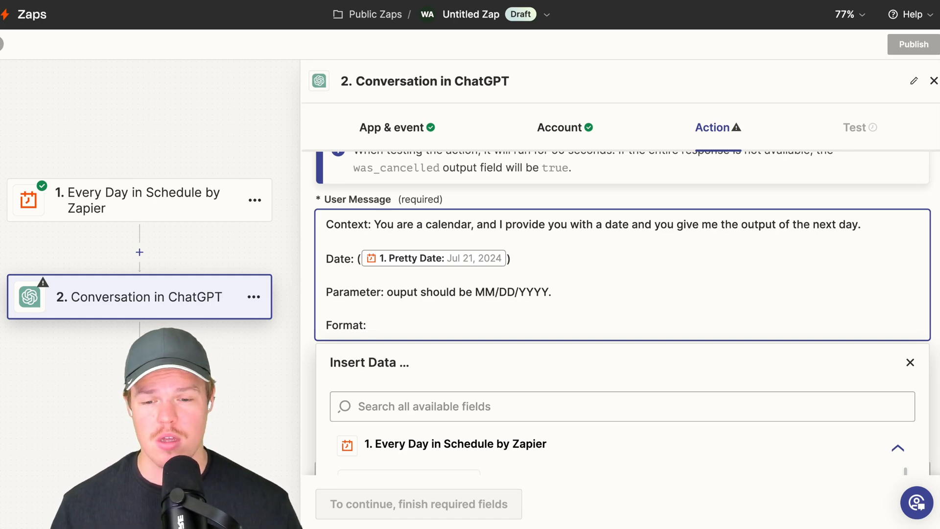
{"action": "type", "text": "HYM"}
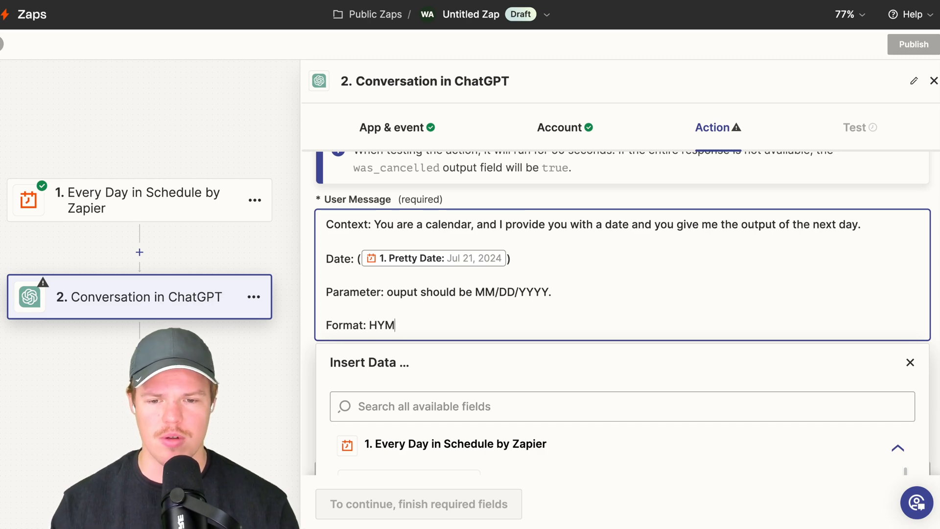
{"action": "type", "text": "TML OUTPUT"}
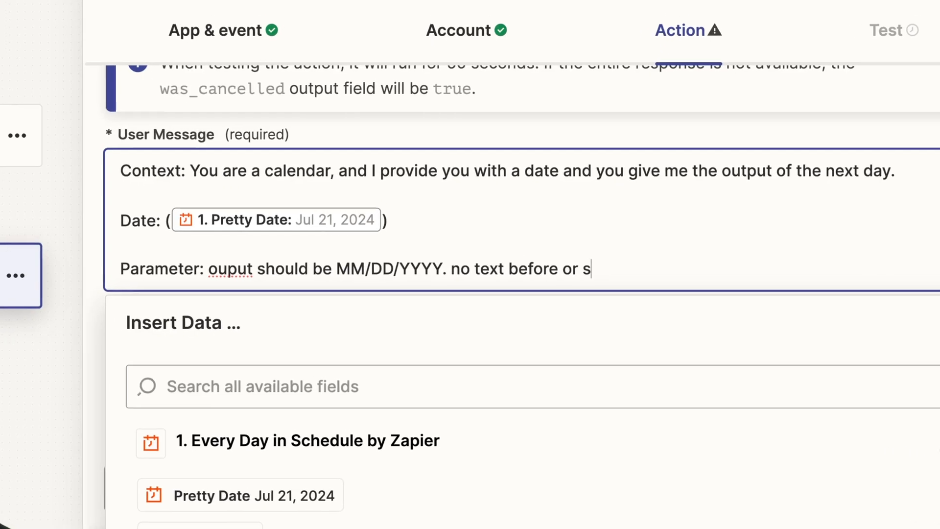
Step: Finish the Parameter wording with 'after.' so nothing follows the date
{"action": "type", "text": "after."}
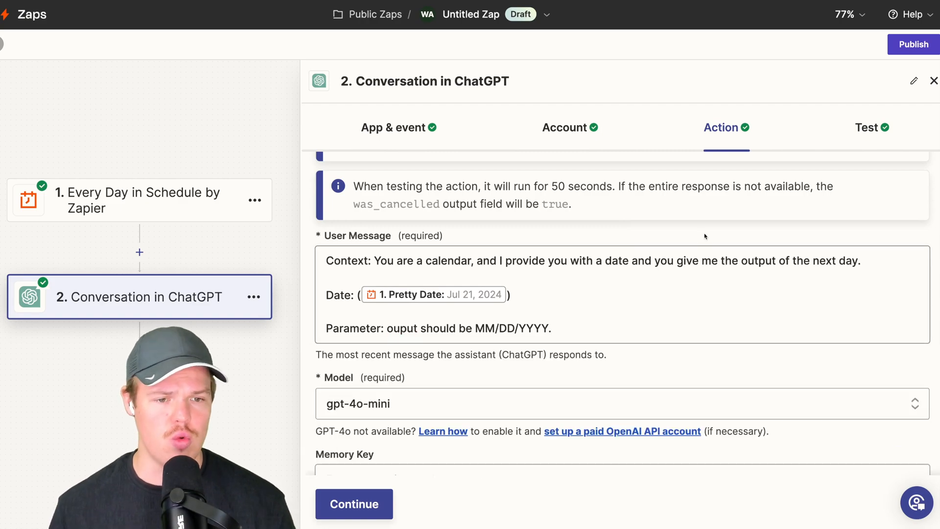
{"action": "left_click", "coordinate": [618, 316]}
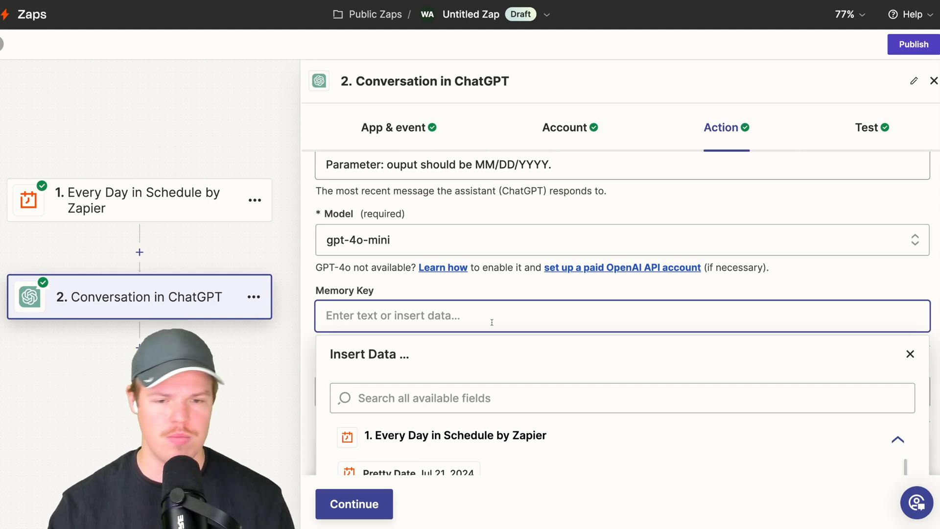
{"action": "type", "text": "wertytrertrer"}
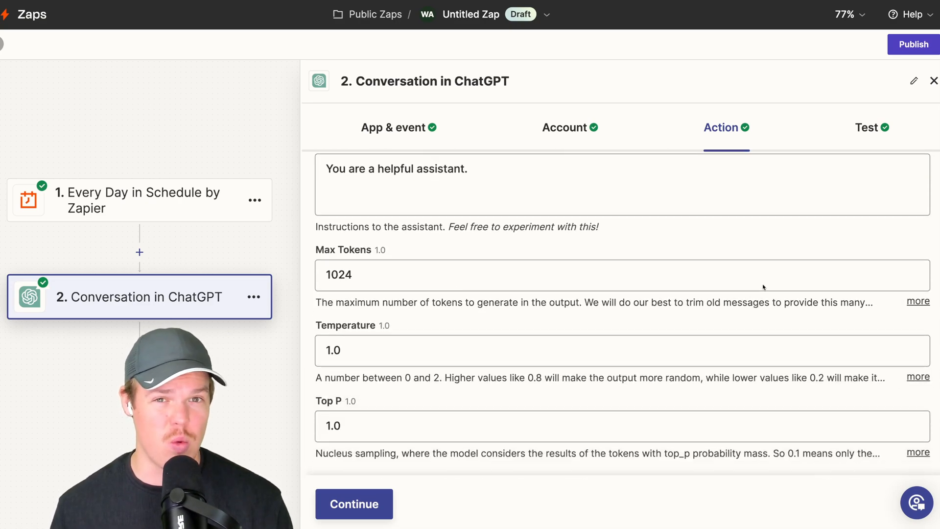
{"action": "left_click", "coordinate": [622, 274]}
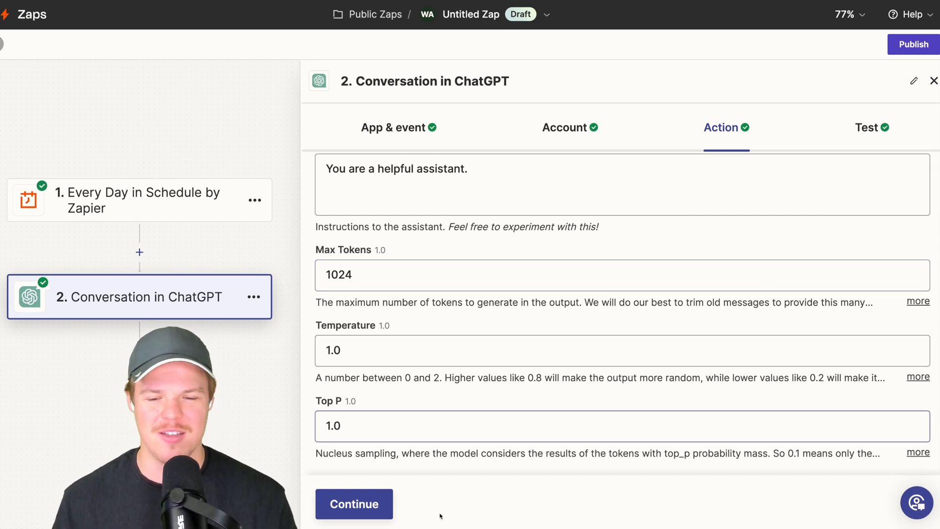
Step: Continue to the Test section and run the ChatGPT step test
{"action": "left_click", "coordinate": [353, 504]}
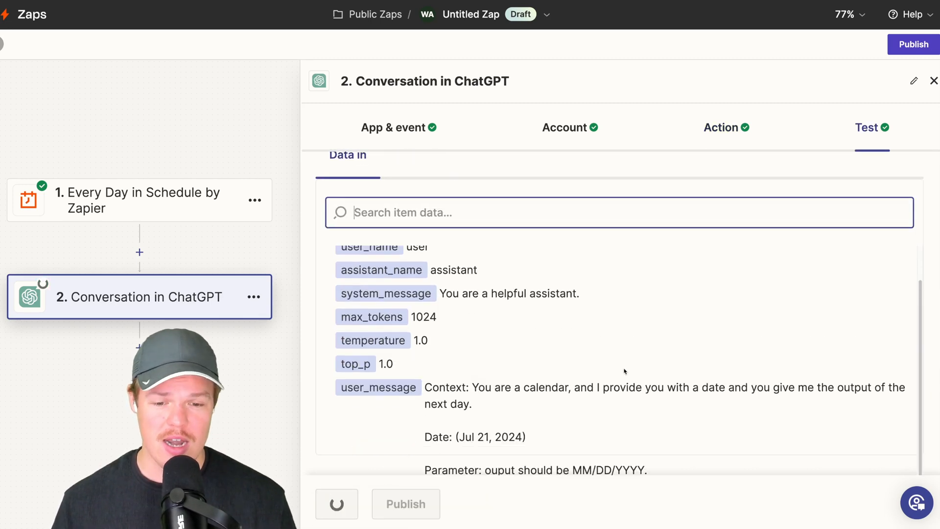
{"action": "left_click", "coordinate": [416, 154]}
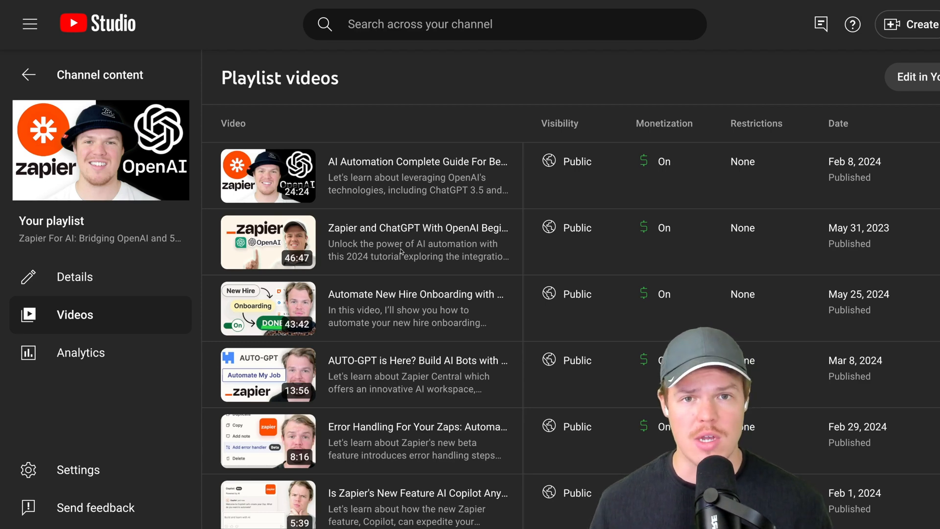
{"action": "mouse_move", "coordinate": [446, 77]}
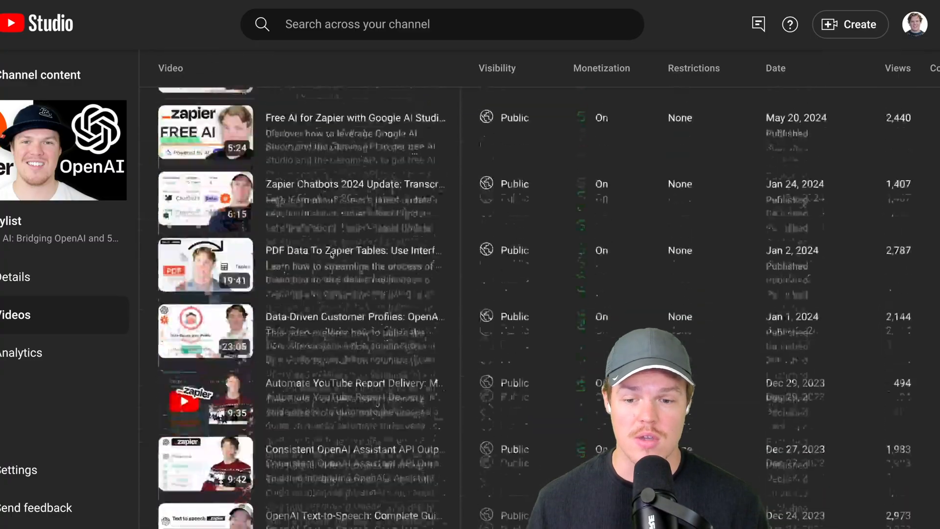
Step: Page through the playlist's videos to the final page listing items 91–94
{"action": "scroll", "scroll_direction": "down", "scroll_amount": 3}
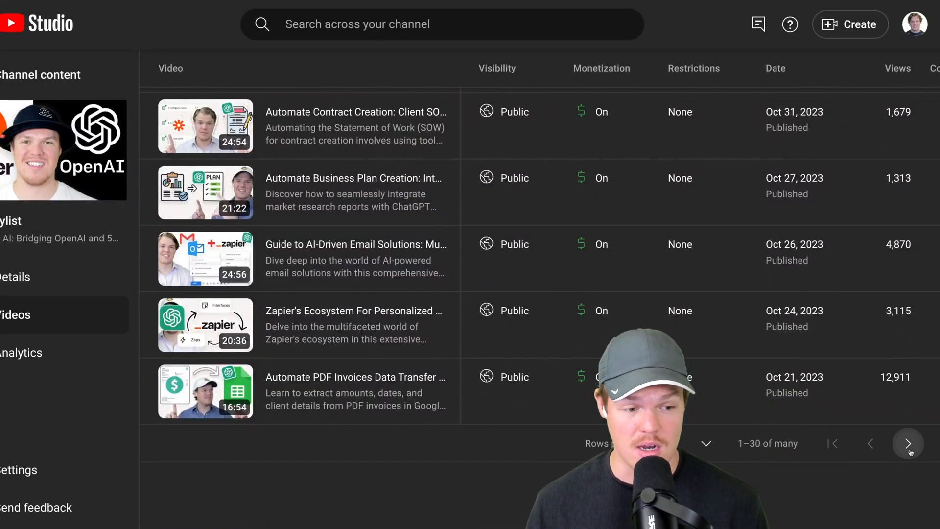
{"action": "left_click", "coordinate": [906, 442]}
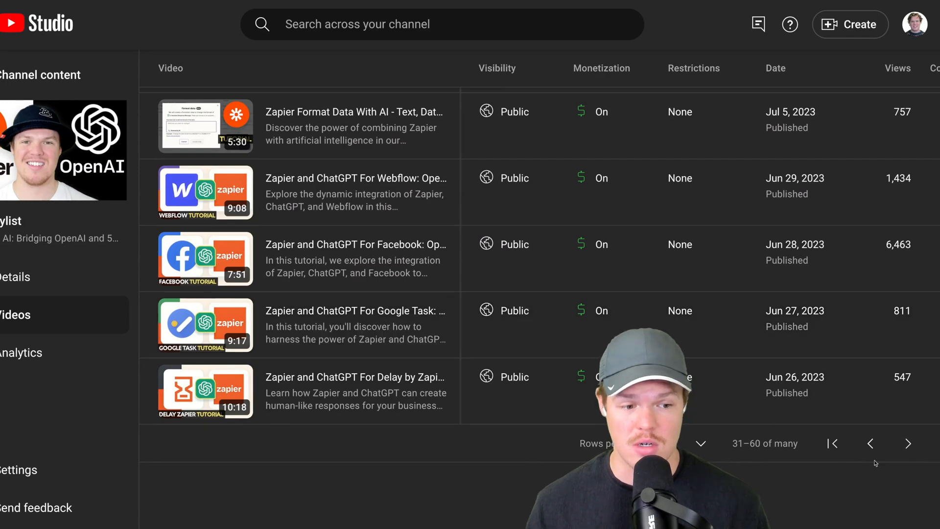
{"action": "left_click", "coordinate": [908, 443]}
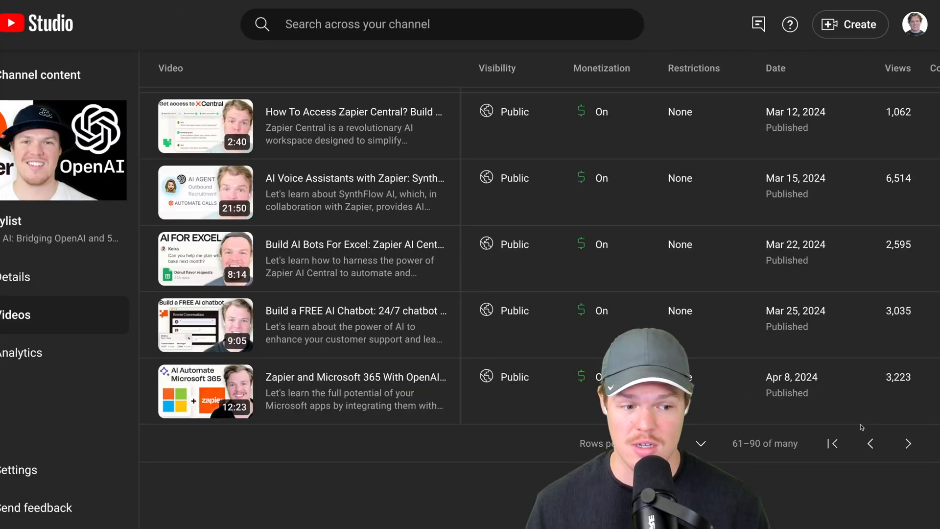
{"action": "left_click", "coordinate": [907, 442]}
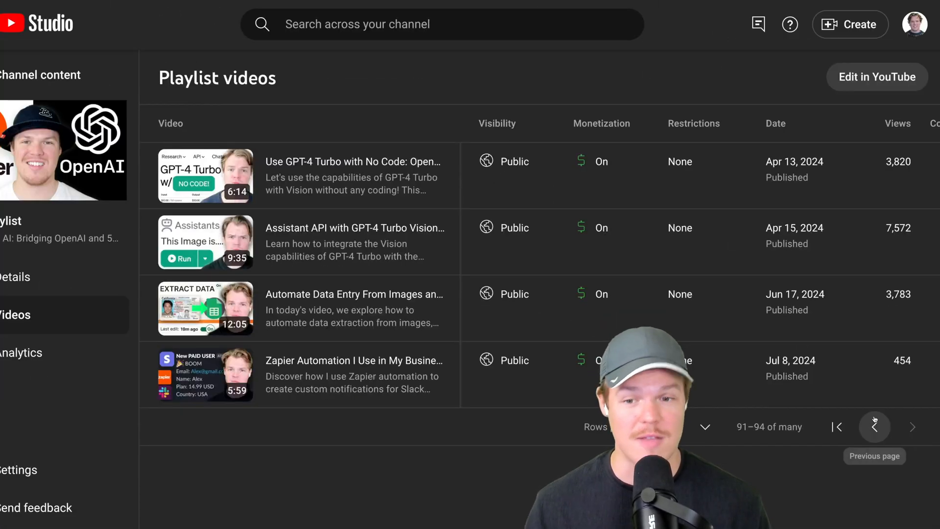